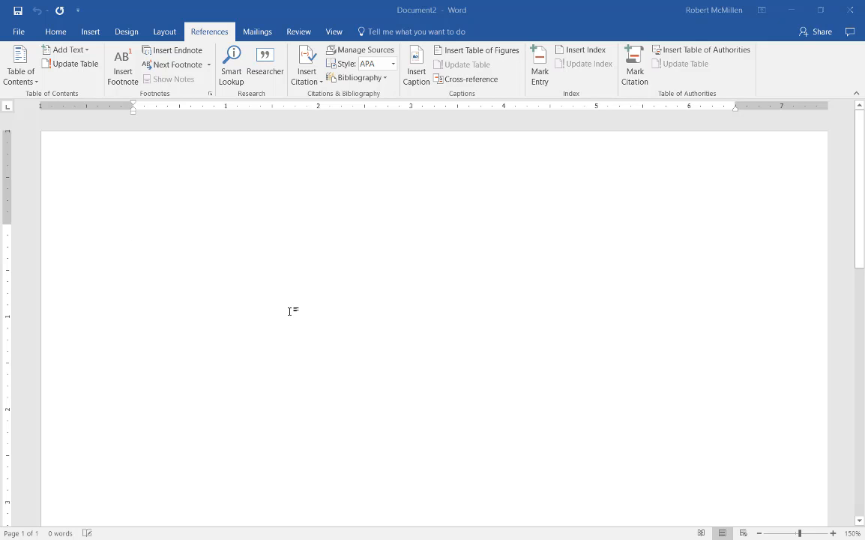
# - Show the Home formatting and style tools in the blank Document2
pyautogui.click(133, 231)
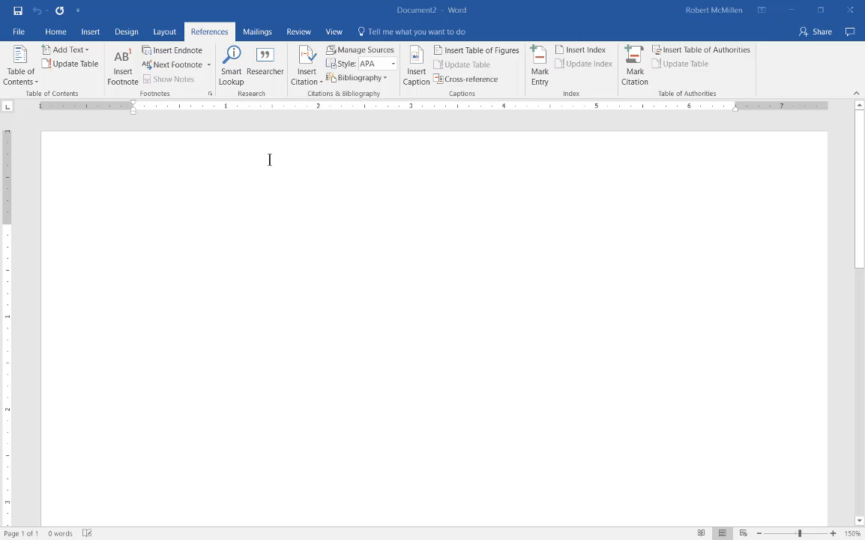
pyautogui.click(56, 32)
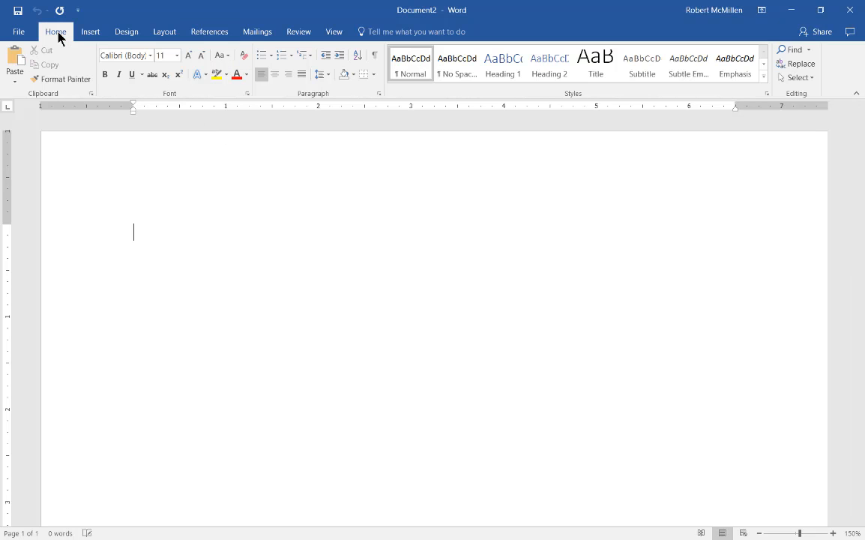
pyautogui.moveTo(332, 372)
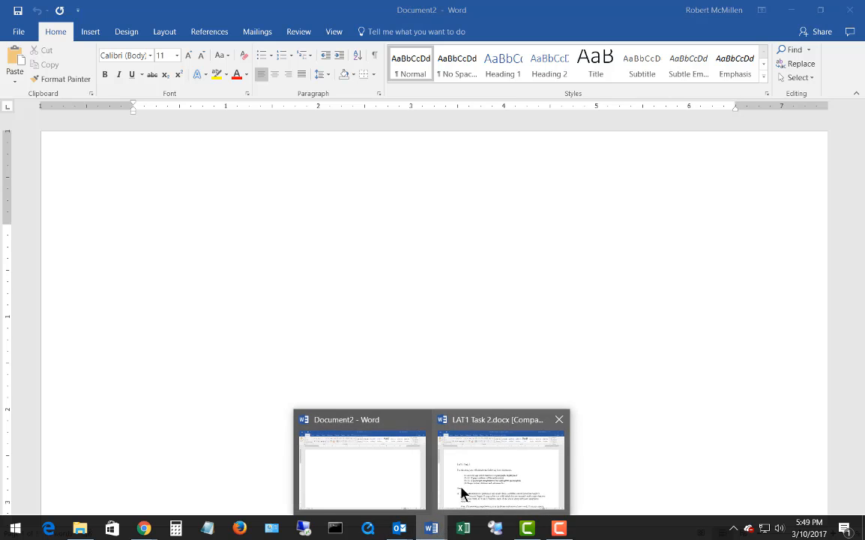
# - Switch to LAT1 Task 2.docx and make TCP/IP security a Heading 2
pyautogui.click(500, 472)
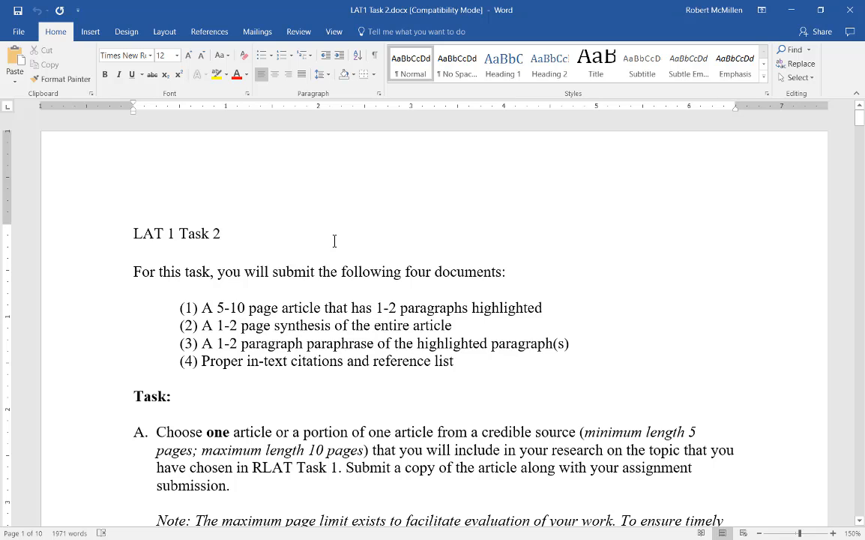
pyautogui.click(222, 234)
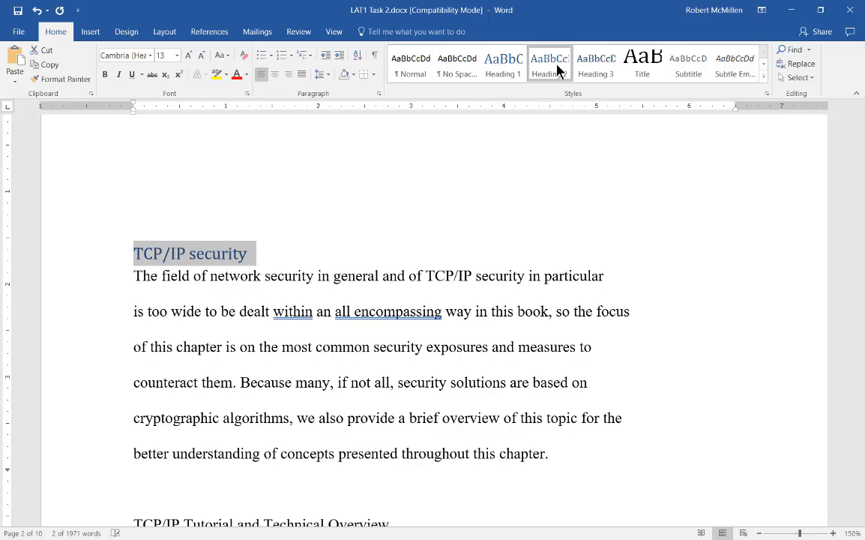
pyautogui.click(549, 66)
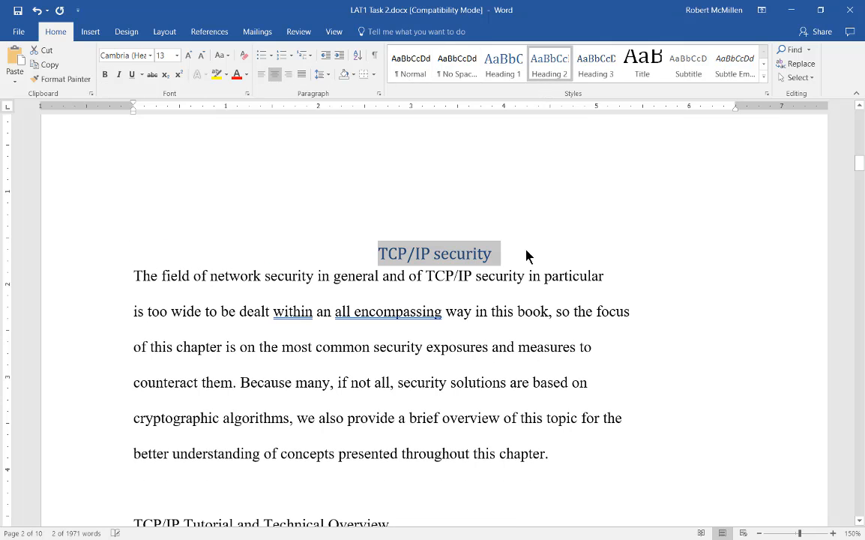
# - Style the TCP/IP Tutorial and Technical Overview title as a heading and start a new line after the LAT 1 Task 2 title
pyautogui.scroll(-3)
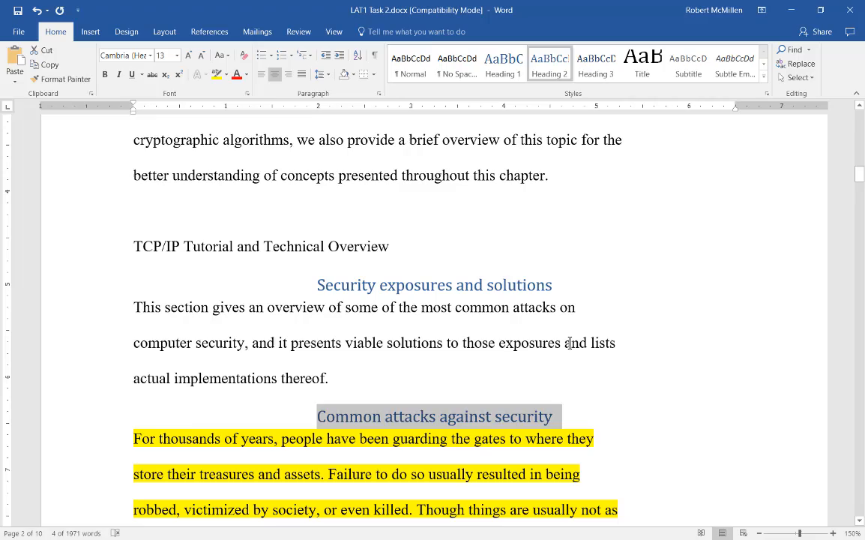
pyautogui.scroll(-3)
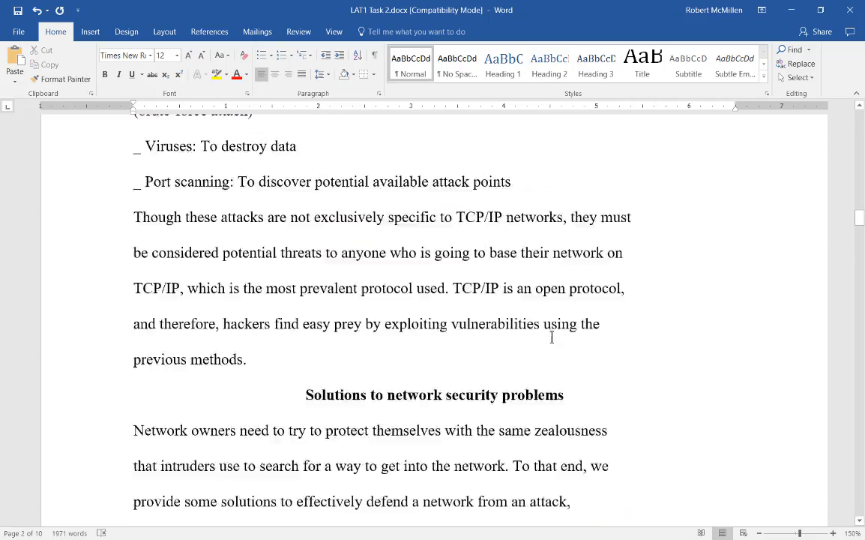
pyautogui.scroll(-3)
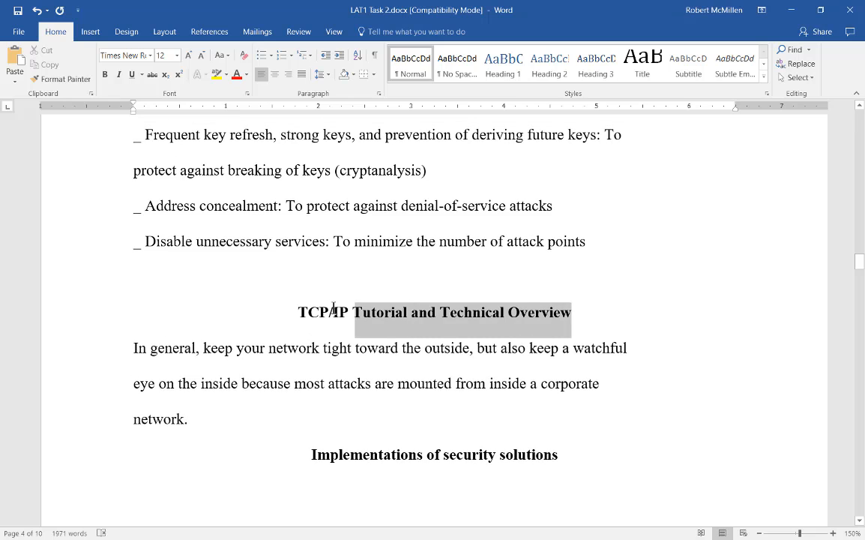
pyautogui.click(504, 62)
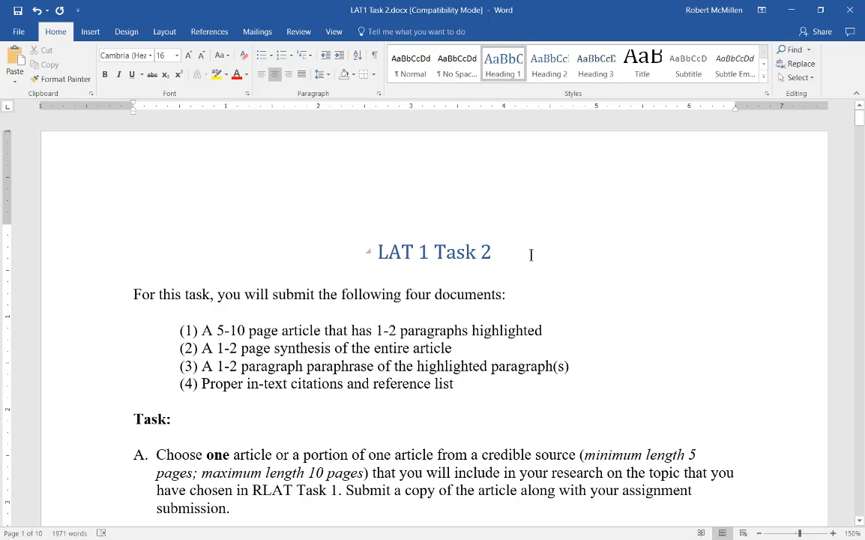
pyautogui.click(492, 251)
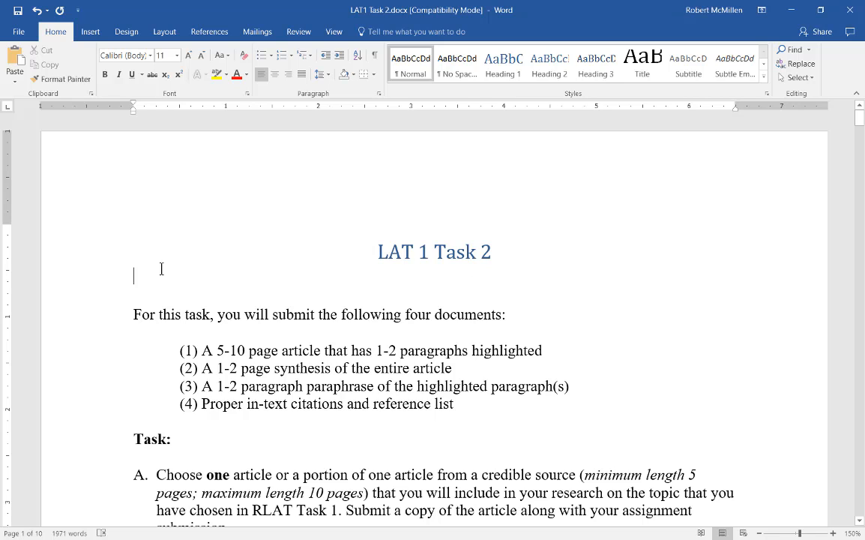
pyautogui.moveTo(217, 42)
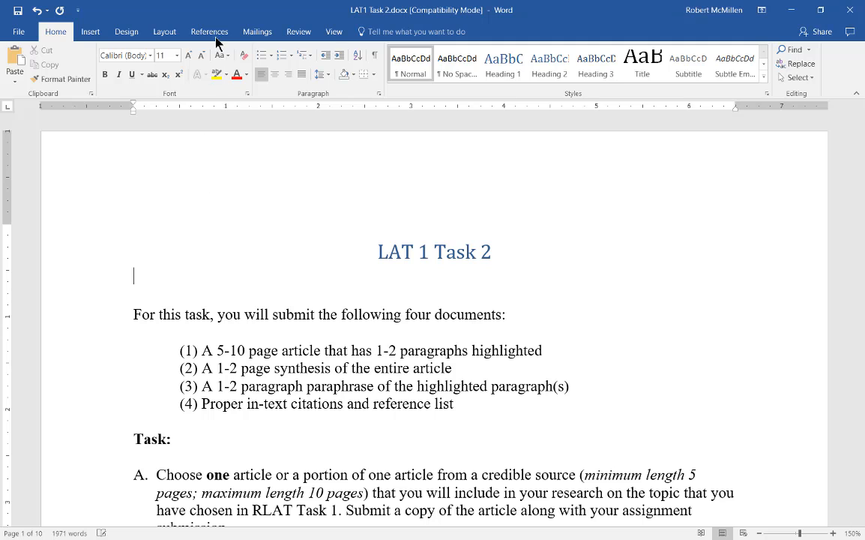
# - Insert an automatic Table of Contents from References below the LAT 1 Task 2 title
pyautogui.click(210, 31)
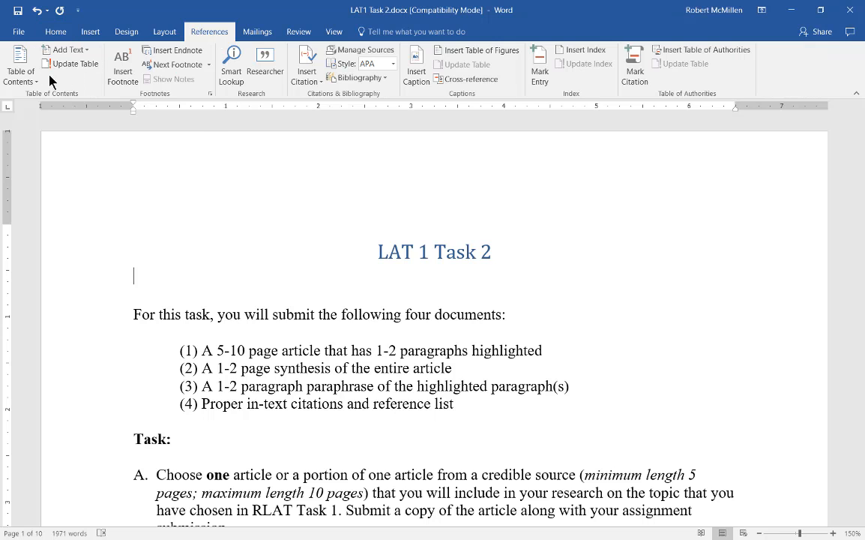
pyautogui.click(21, 67)
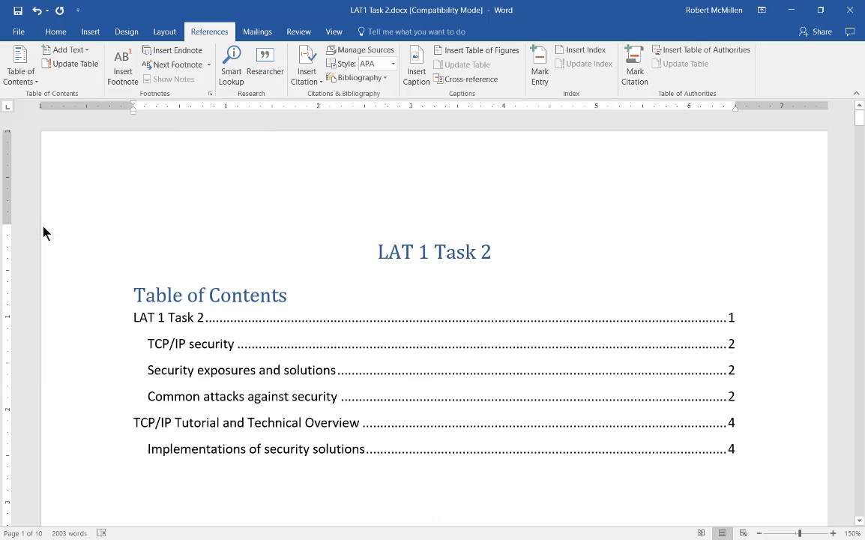
pyautogui.click(187, 308)
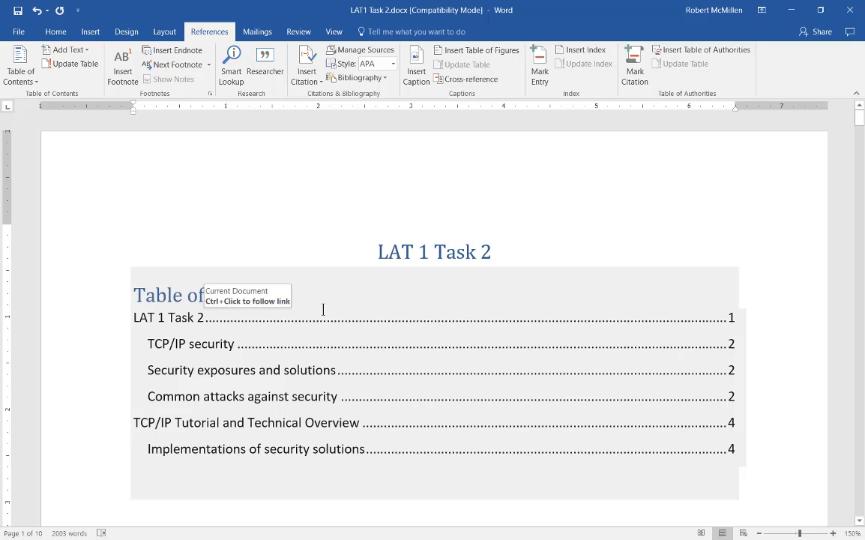
pyautogui.moveTo(381, 297)
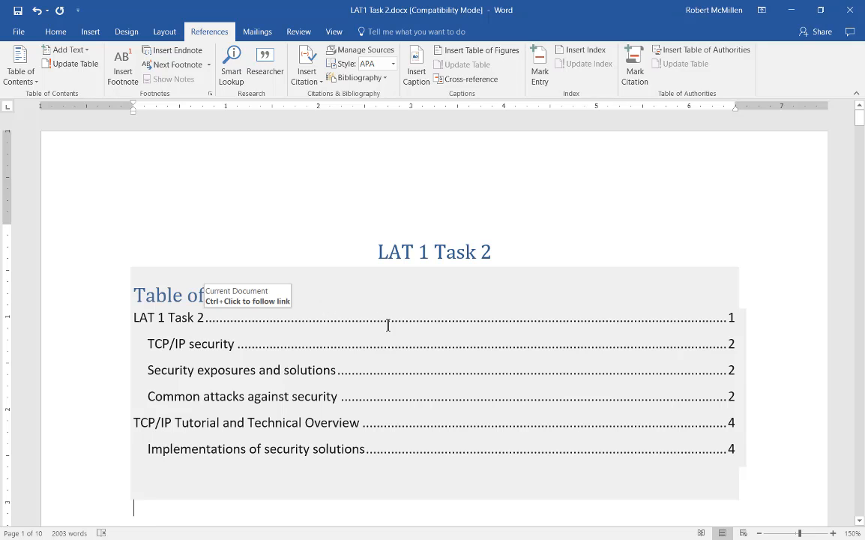
pyautogui.moveTo(351, 326)
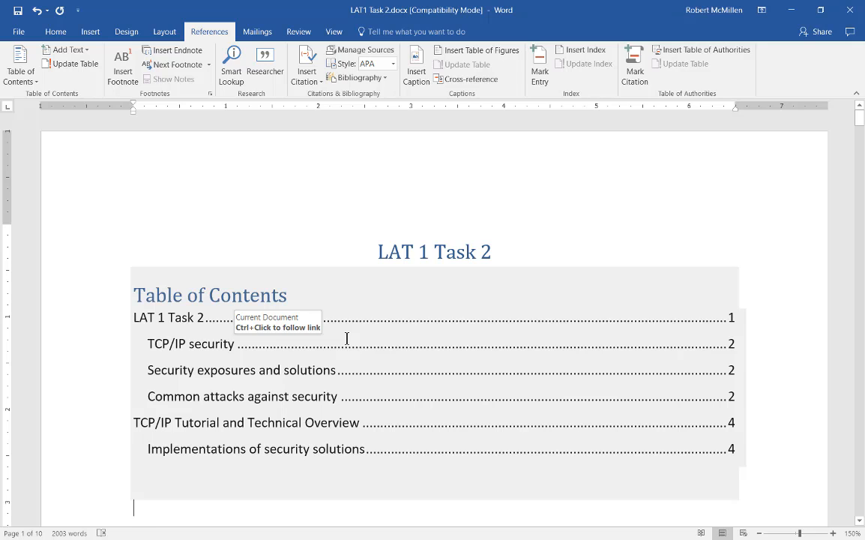
pyautogui.moveTo(732, 323)
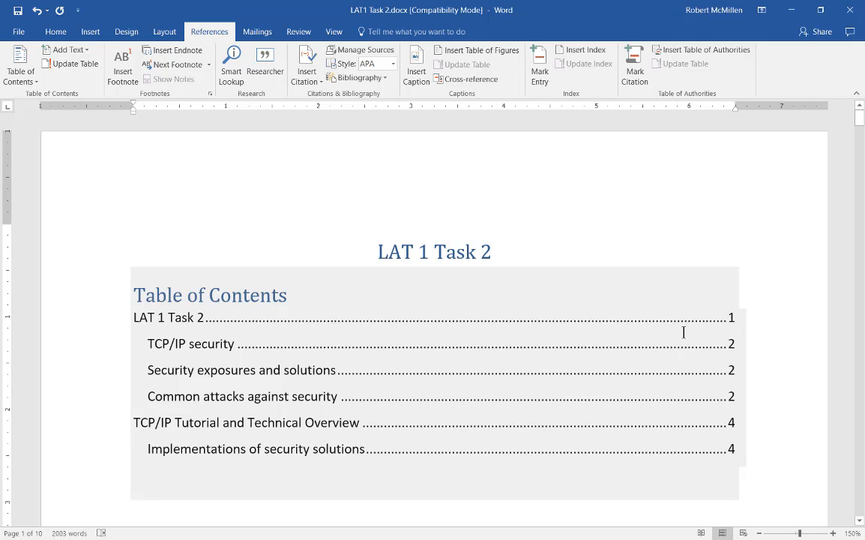
pyautogui.click(492, 252)
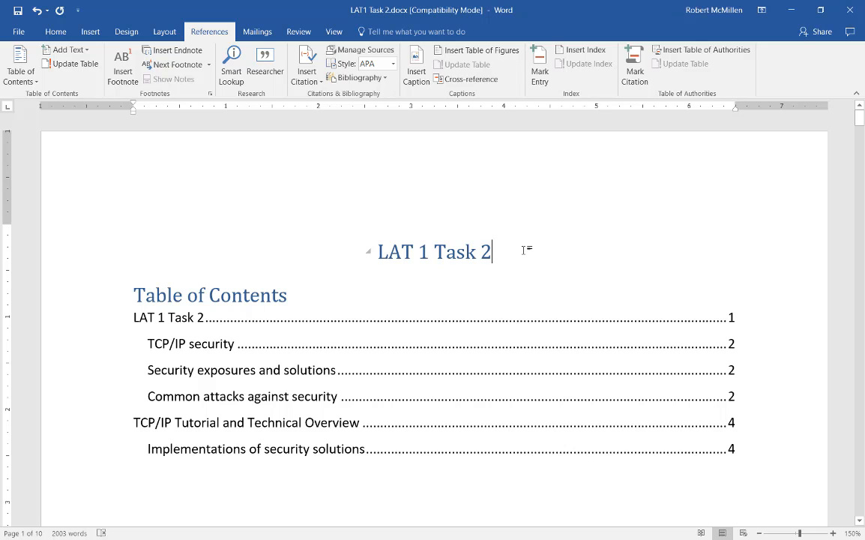
# - Append '.1' to the title, refresh the contents and edit the first entry back to LAT 1 Task 2
pyautogui.write('.1')
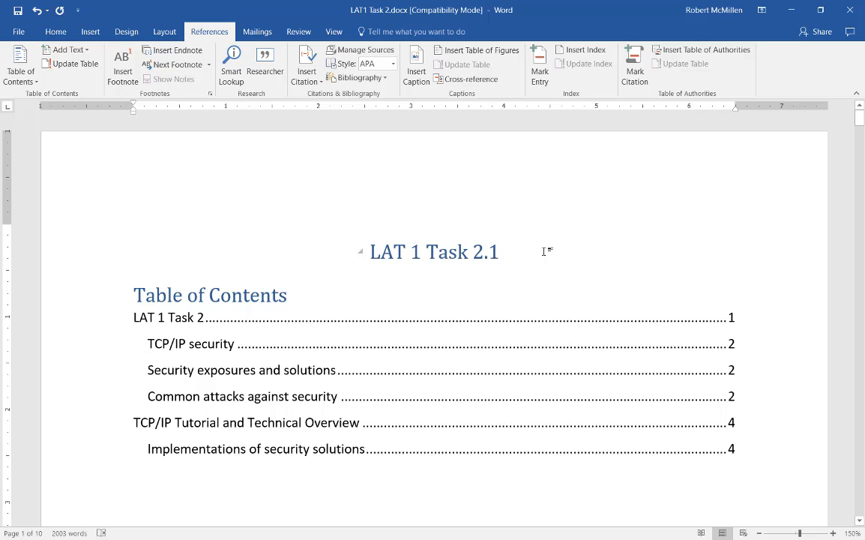
pyautogui.click(210, 293)
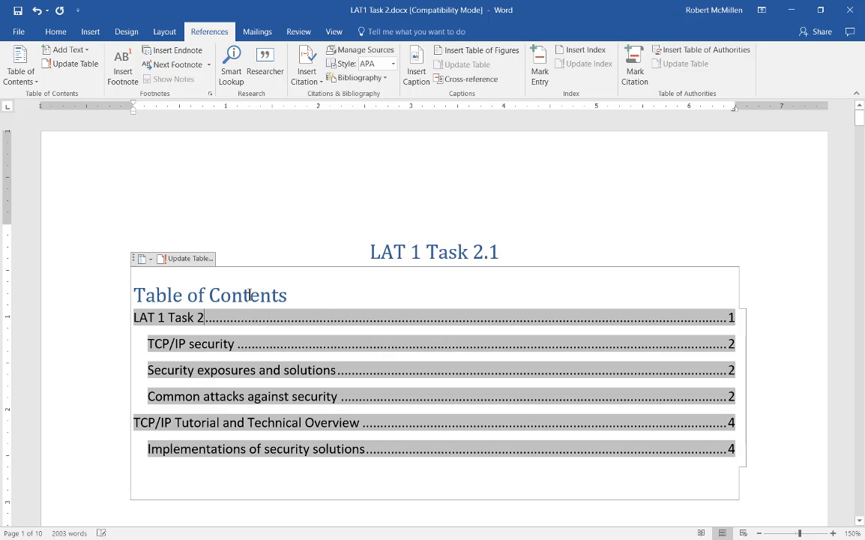
pyautogui.click(186, 258)
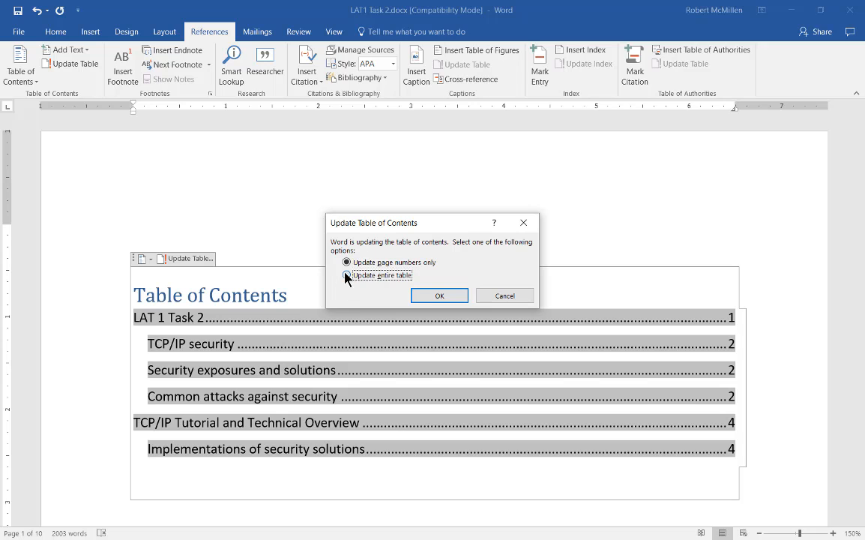
pyautogui.click(439, 293)
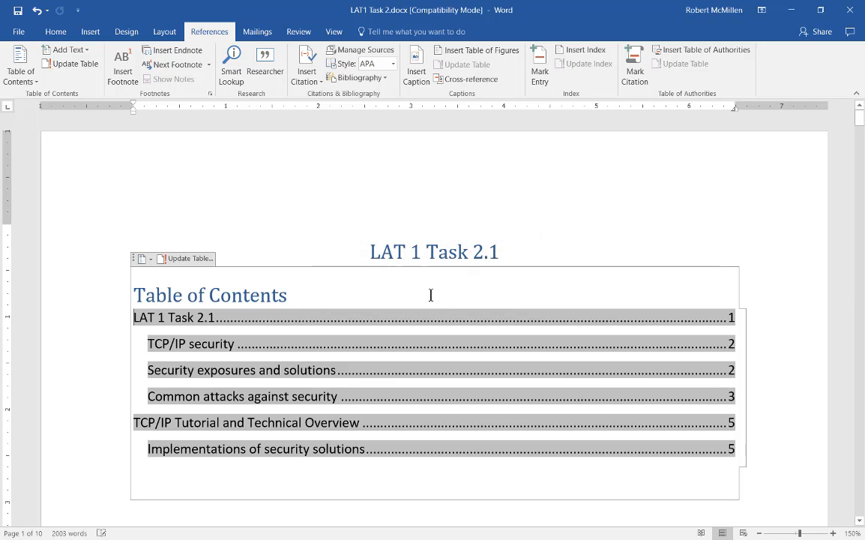
pyautogui.moveTo(217, 318)
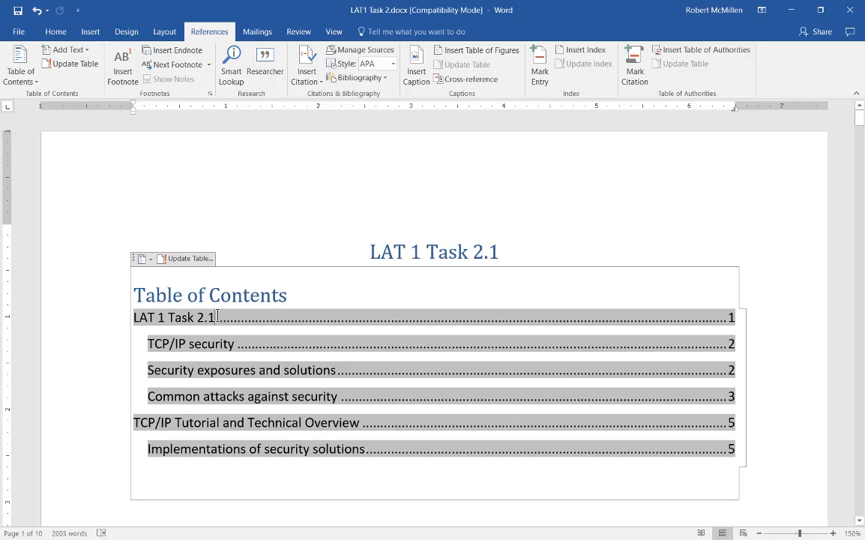
pyautogui.moveTo(224, 315)
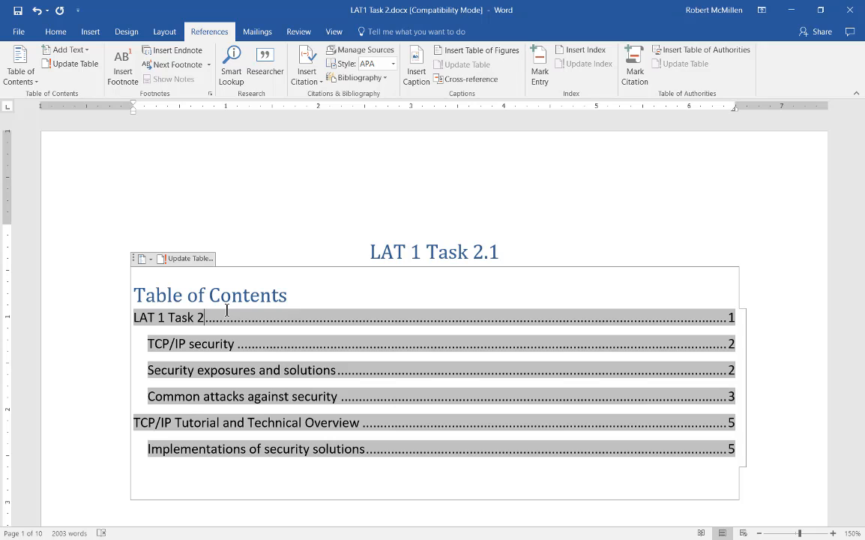
pyautogui.moveTo(238, 332)
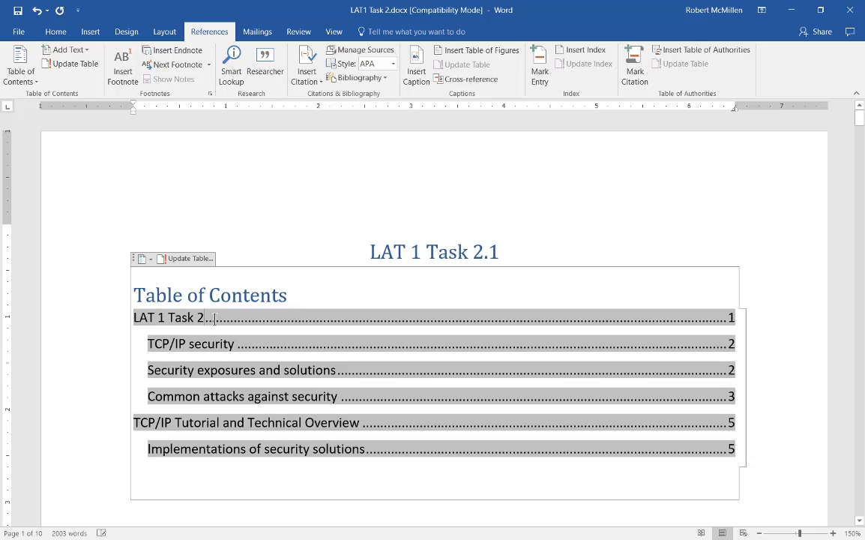
pyautogui.moveTo(233, 332)
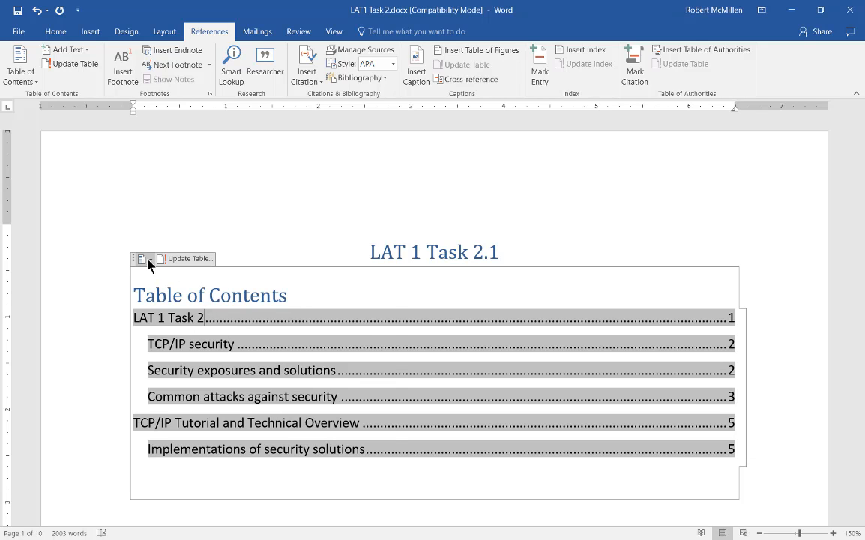
# - Drag the Table of Contents down to sit below item C about APA citations
pyautogui.click(140, 258)
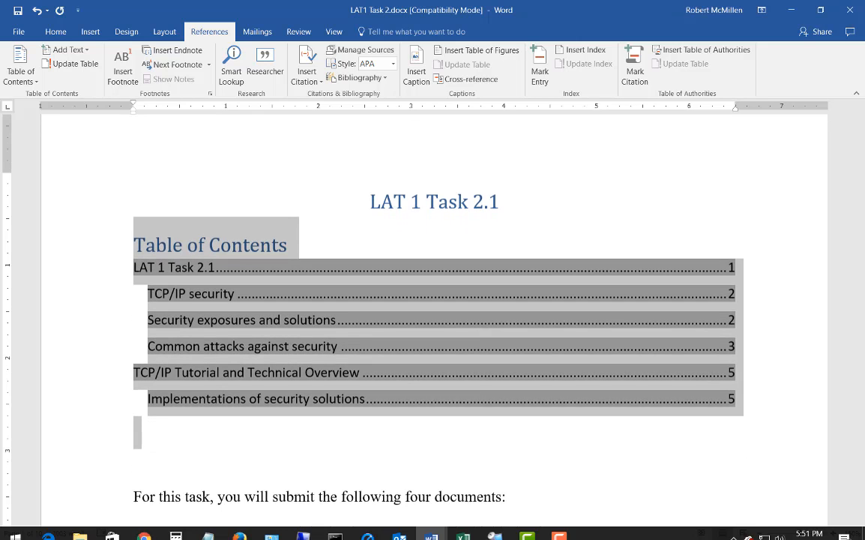
pyautogui.scroll(-3)
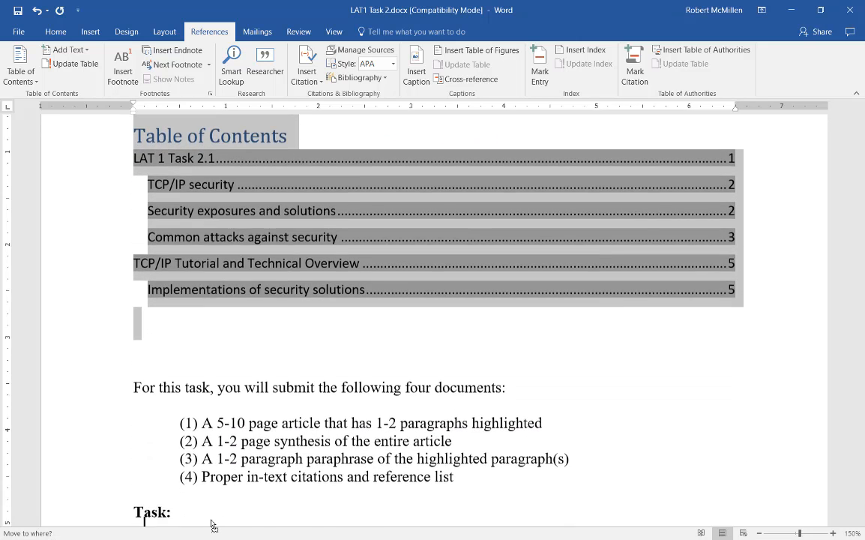
pyautogui.scroll(-3)
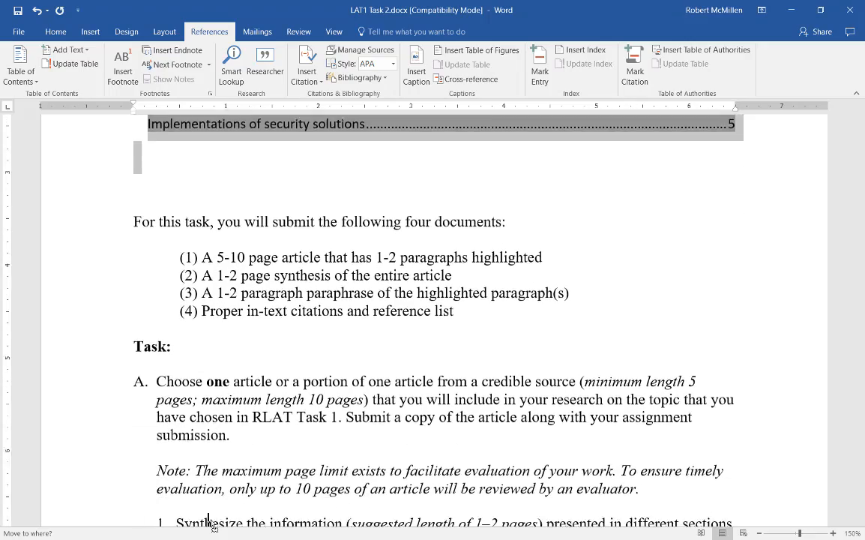
pyautogui.scroll(-3)
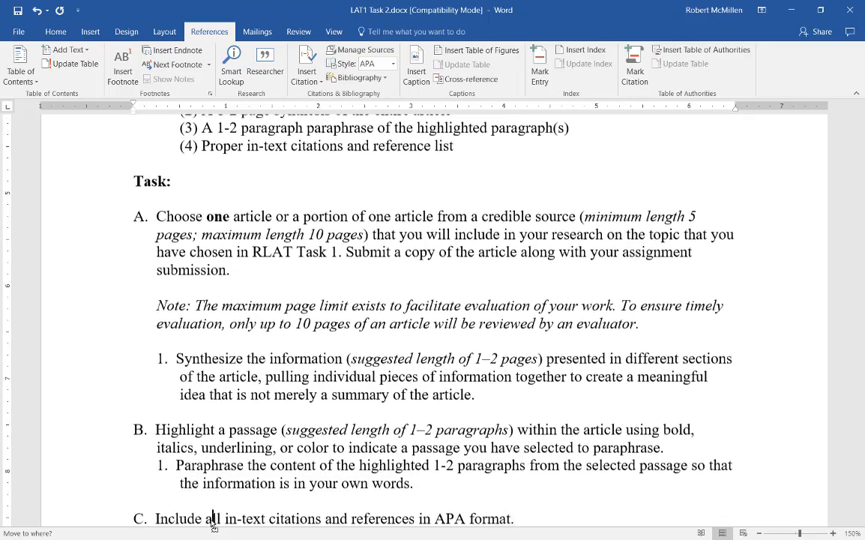
pyautogui.scroll(-3)
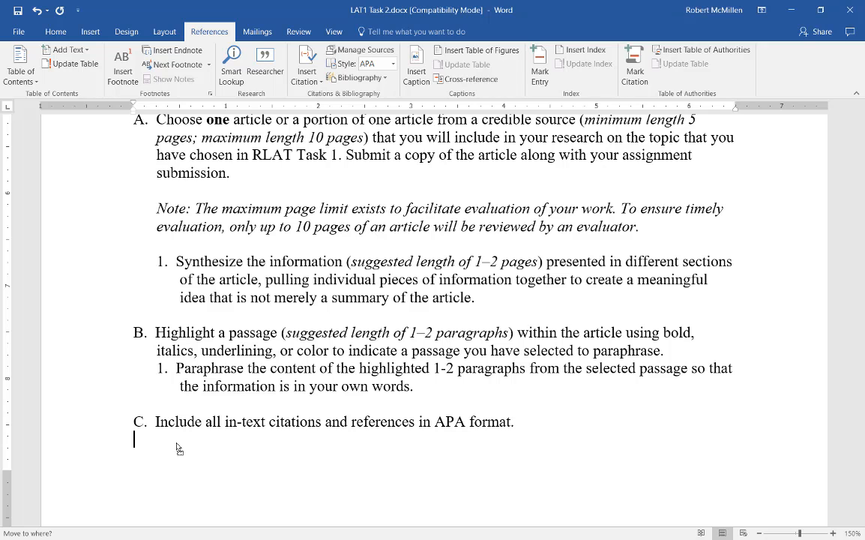
pyautogui.click(21, 63)
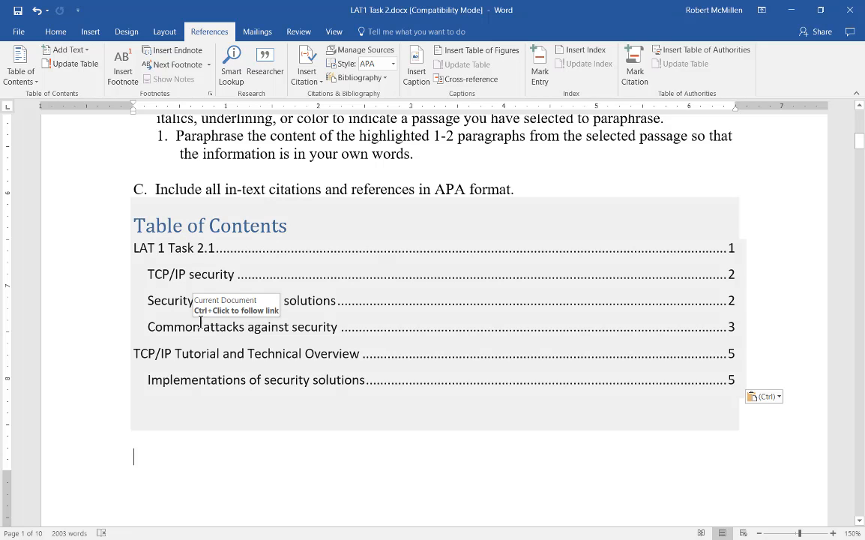
pyautogui.click(55, 31)
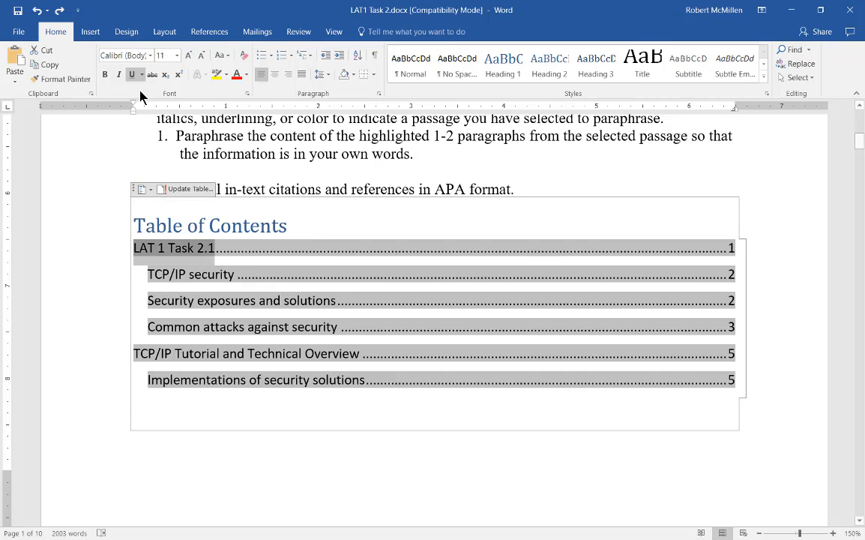
pyautogui.moveTo(126, 54)
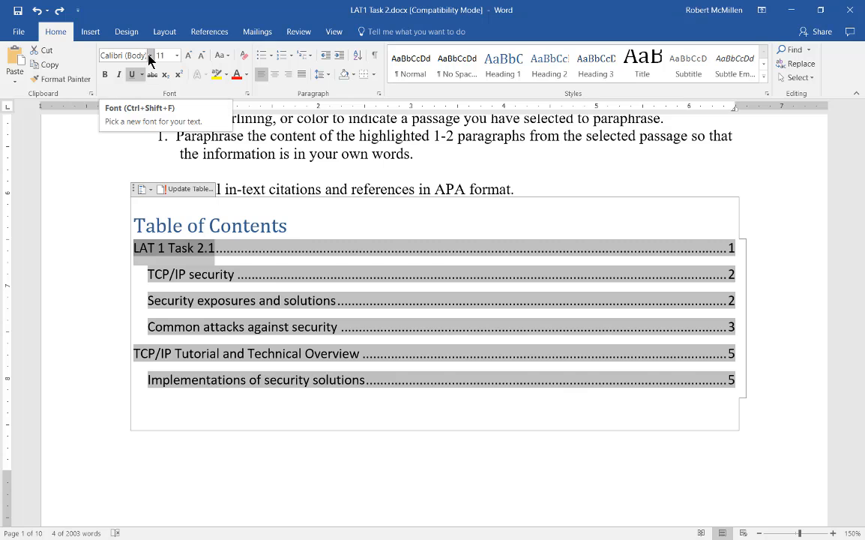
pyautogui.click(150, 56)
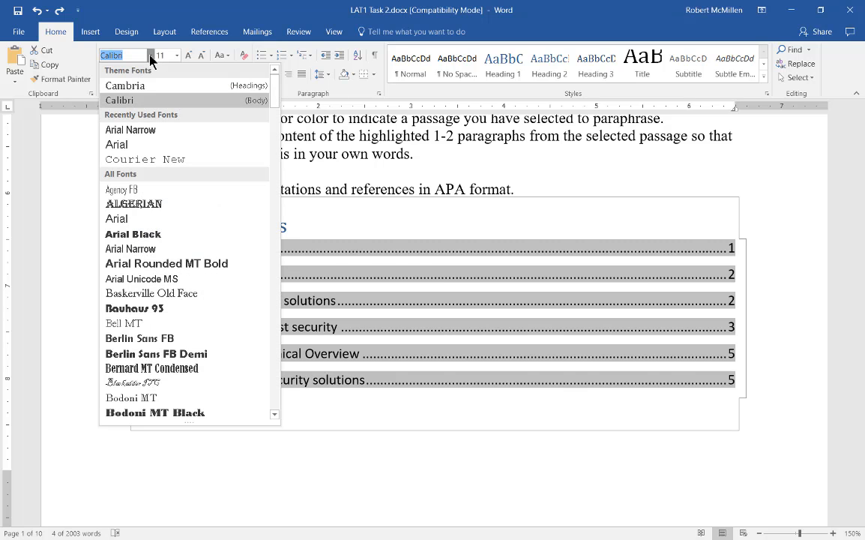
pyautogui.moveTo(166, 264)
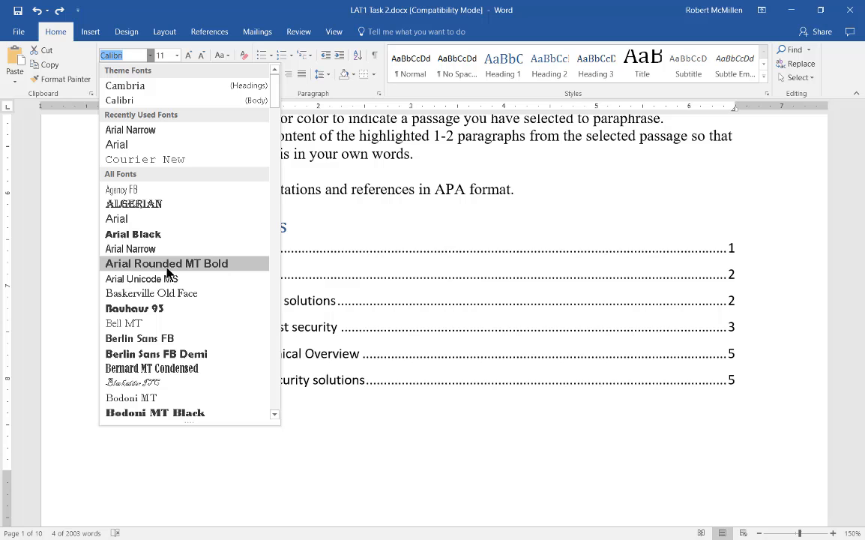
pyautogui.click(151, 369)
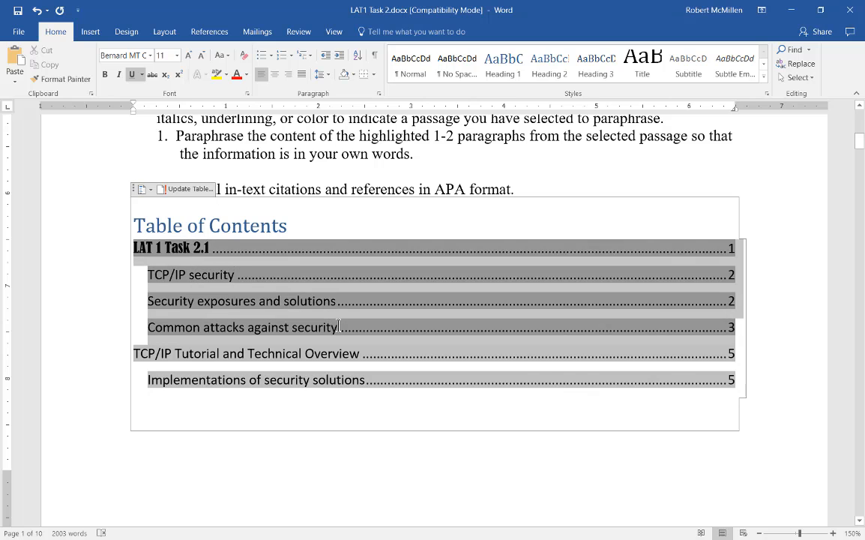
pyautogui.click(150, 55)
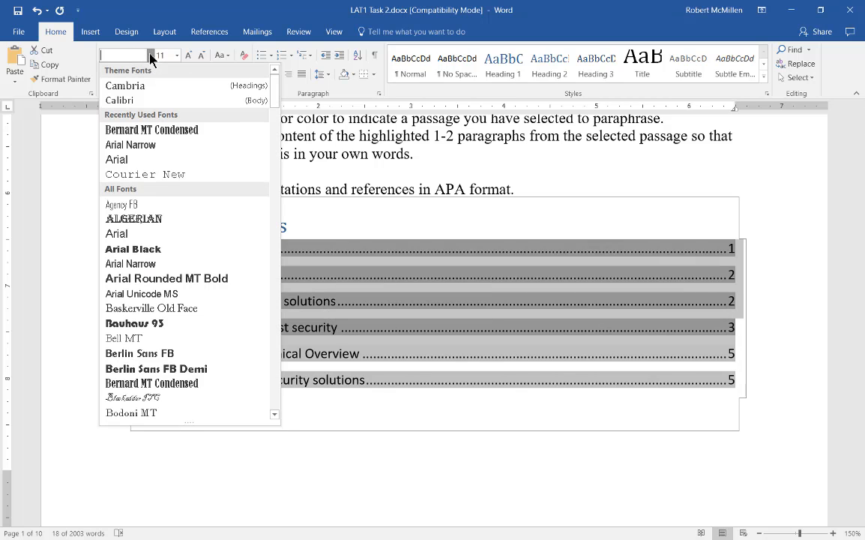
pyautogui.click(133, 219)
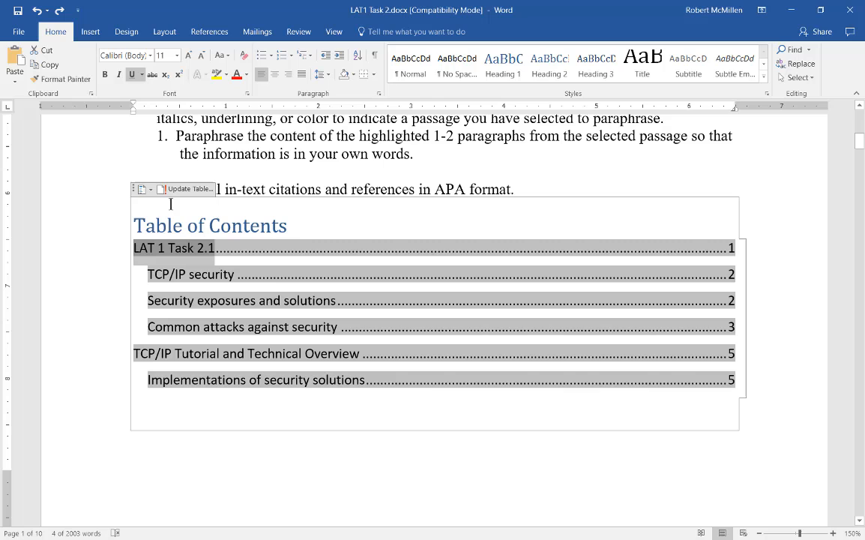
pyautogui.click(143, 189)
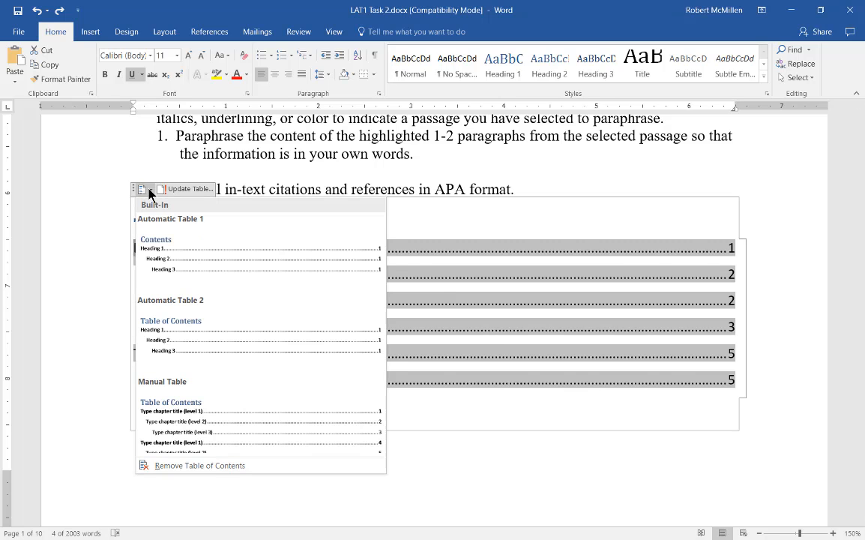
pyautogui.moveTo(168, 471)
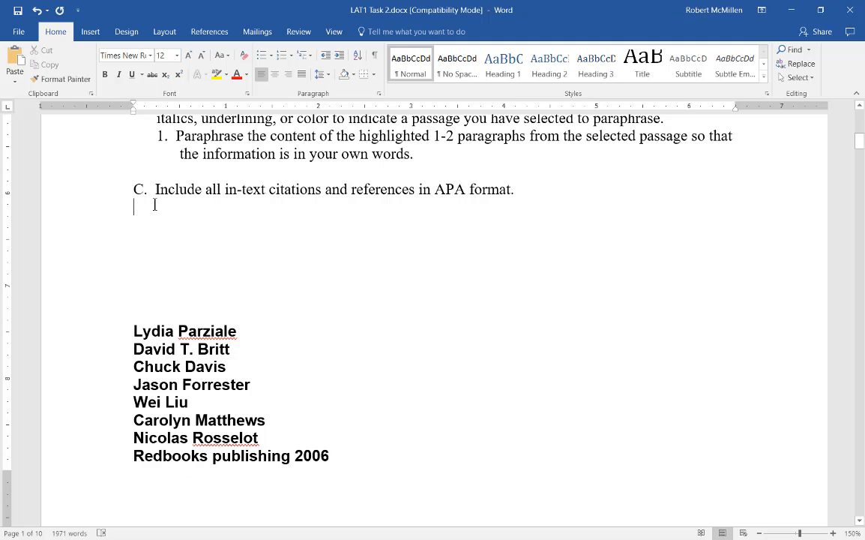
pyautogui.click(36, 10)
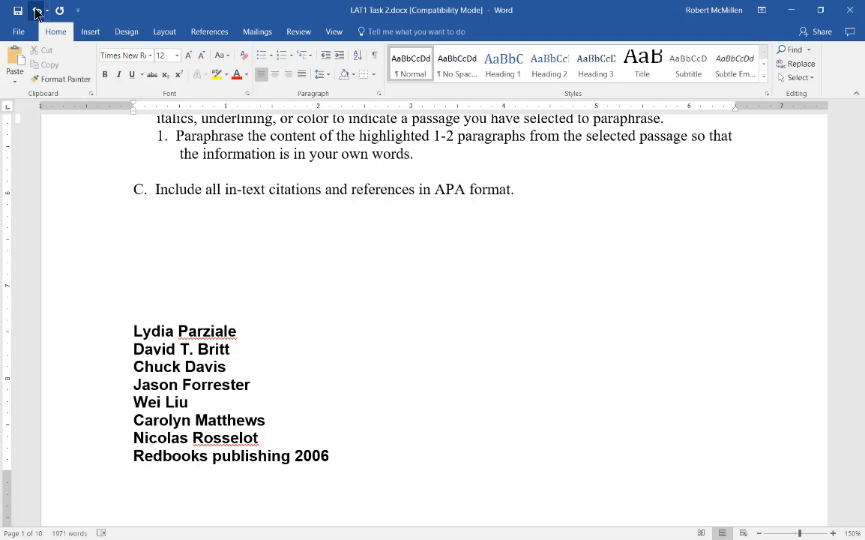
pyautogui.click(38, 9)
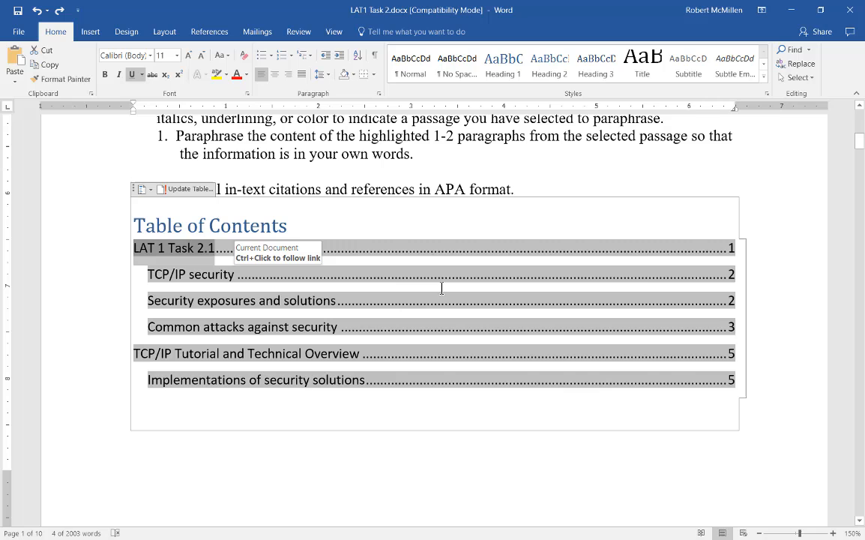